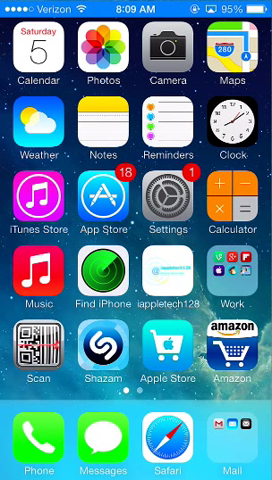
Step: Launch Settings from the Home Screen to show the main categories list
{"action": "left_click", "coordinate": [156, 198]}
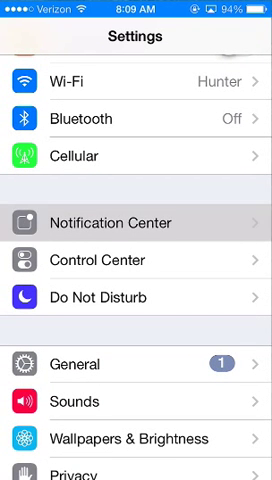
Step: Enter Notification Center, revealing the per-app list with Messages, Gmail, Mail and Reminders
{"action": "left_click", "coordinate": [136, 224]}
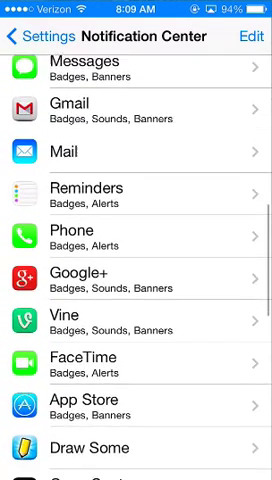
{"action": "scroll", "scroll_direction": "down", "scroll_amount": 3}
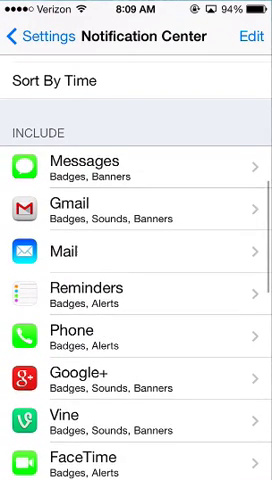
{"action": "scroll", "scroll_direction": "down", "scroll_amount": 3}
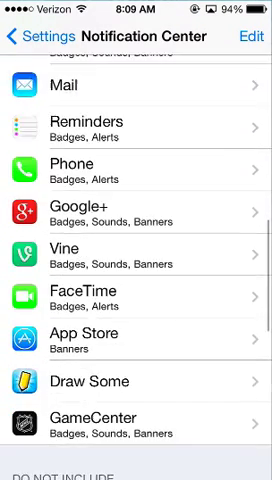
{"action": "scroll", "scroll_direction": "down", "scroll_amount": 3}
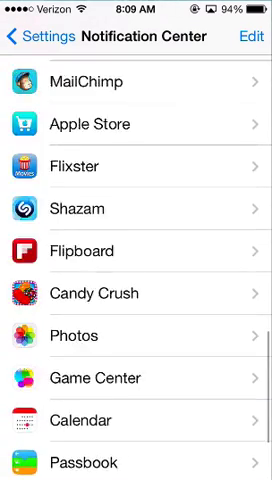